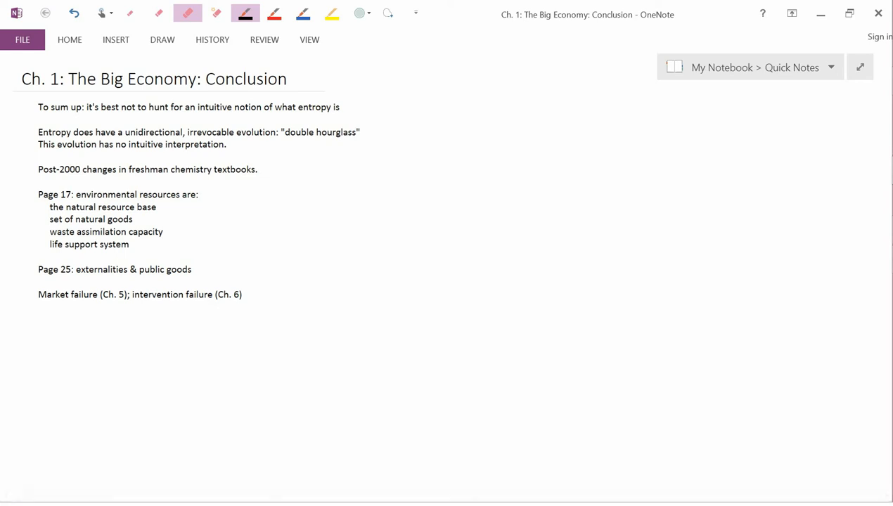
# Briefly try the highlighter, then return to the black pen.
pyautogui.click(332, 13)
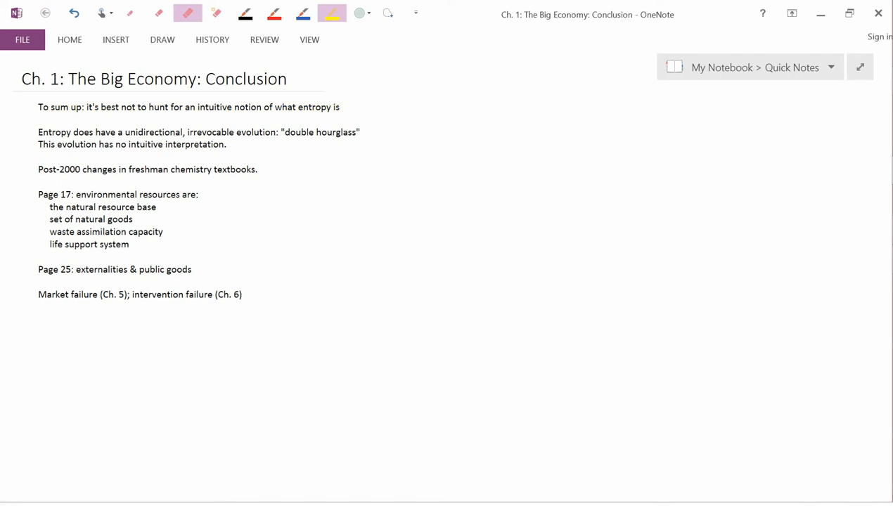
pyautogui.doubleClick(135, 132)
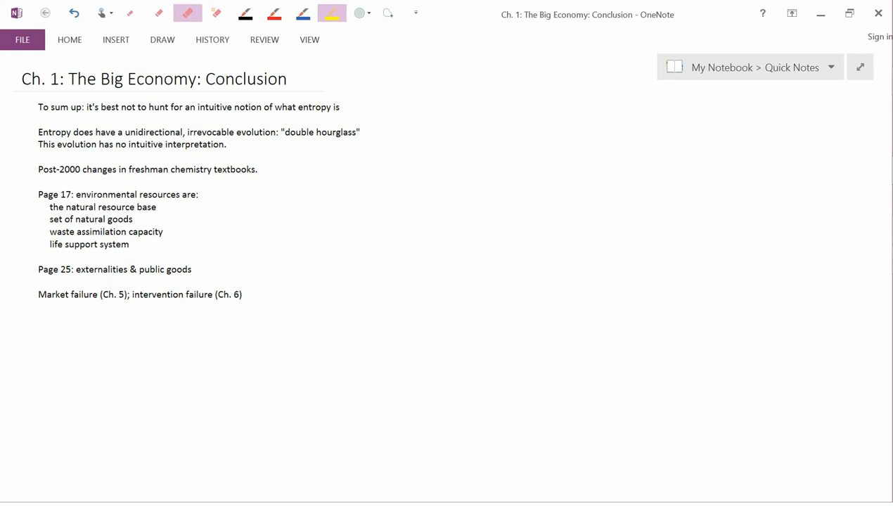
pyautogui.click(245, 13)
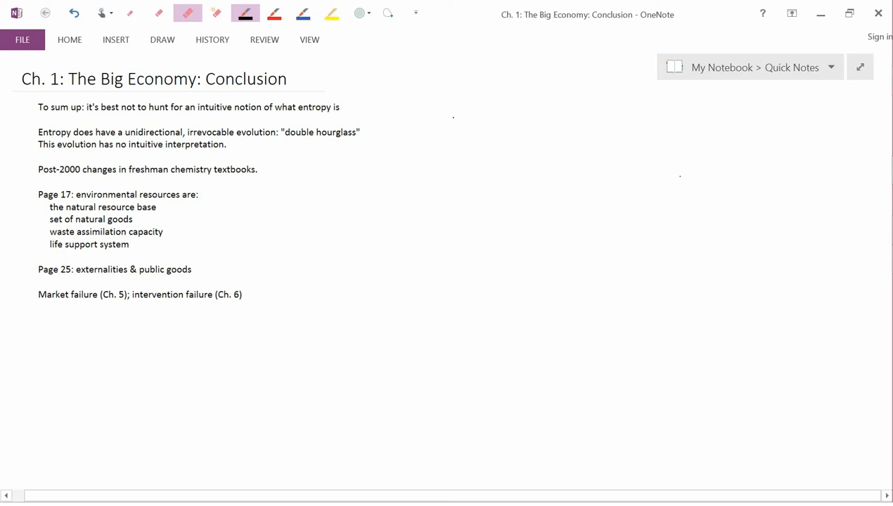
# Draw the two-chambered hourglass outline in black ink beside the entropy text.
pyautogui.moveTo(453, 119); pyautogui.dragTo(482, 165)
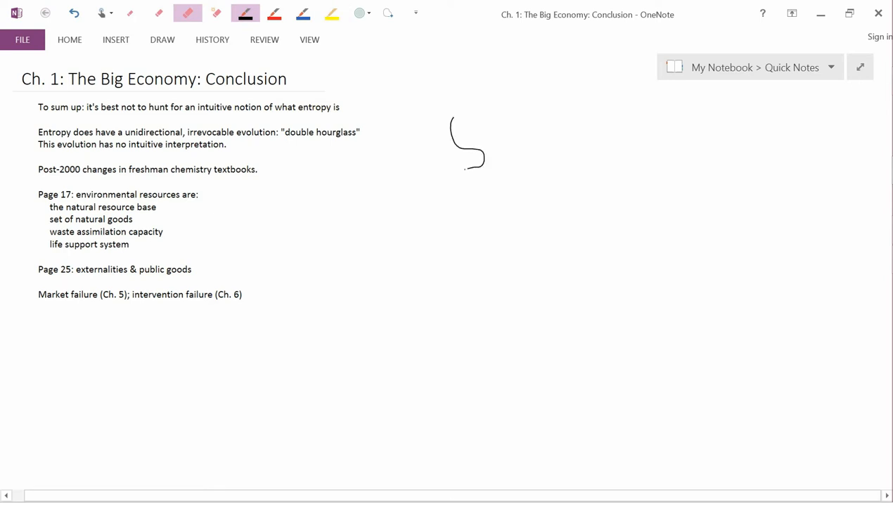
pyautogui.moveTo(478, 168); pyautogui.dragTo(464, 211)
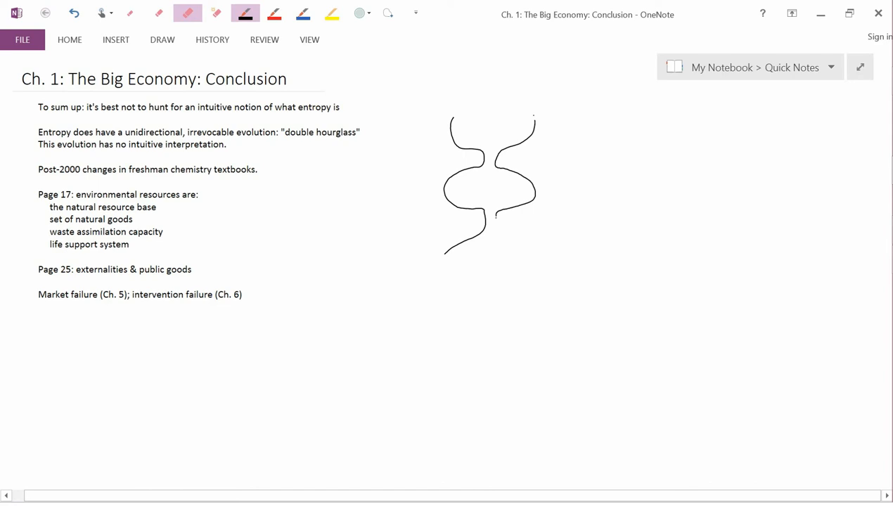
pyautogui.moveTo(496, 217); pyautogui.dragTo(526, 262)
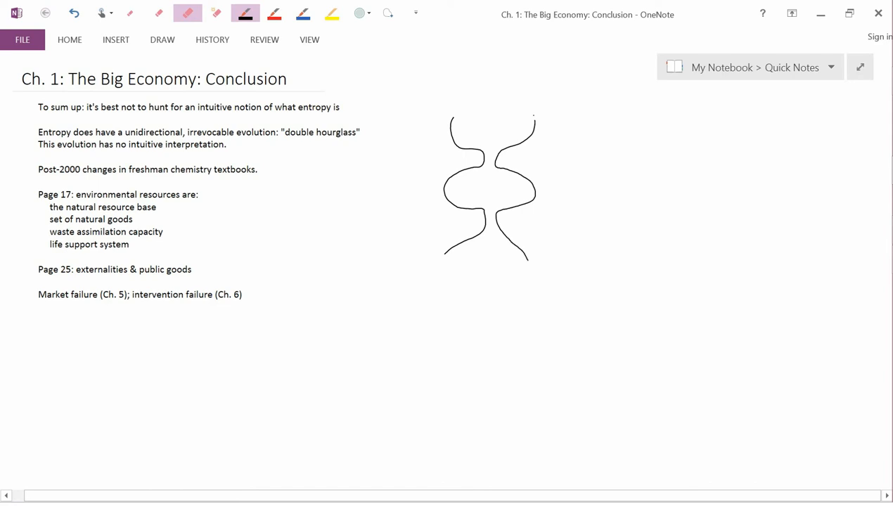
pyautogui.moveTo(478, 243); pyautogui.dragTo(516, 260)
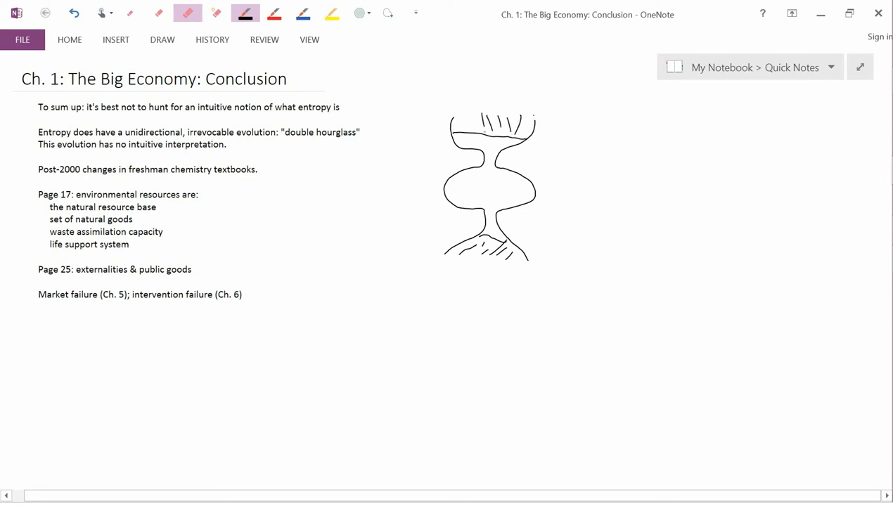
# Hatch a black stroke across the top chamber of the hourglass sketch.
pyautogui.moveTo(450, 123); pyautogui.dragTo(481, 127)
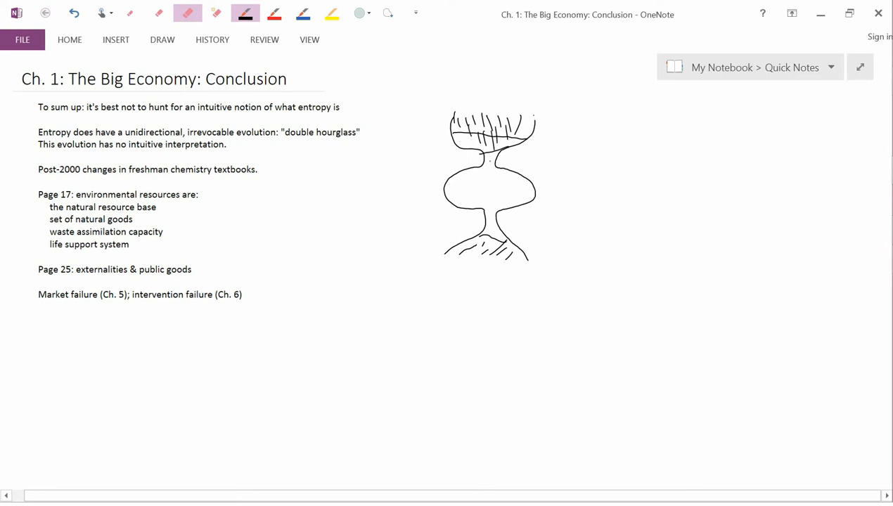
# Sketch the falling-sand stream through the hourglass neck into the middle bulb.
pyautogui.moveTo(489, 158); pyautogui.dragTo(485, 197)
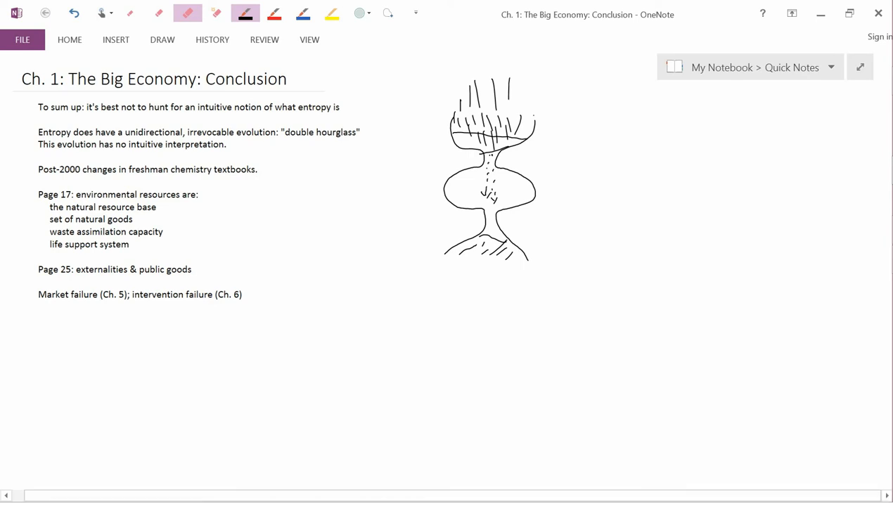
# Pick the yellow highlighter pen from the Quick Access toolbar.
pyautogui.click(331, 13)
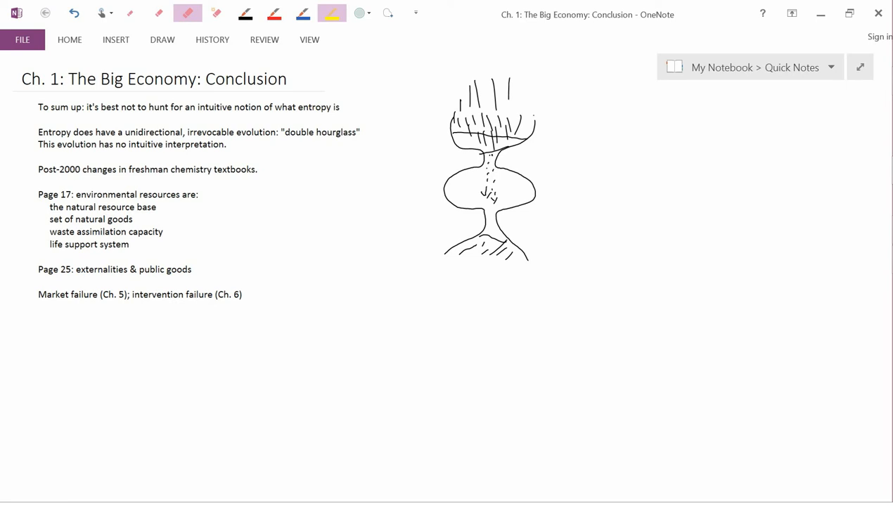
pyautogui.moveTo(38, 144); pyautogui.dragTo(227, 144)
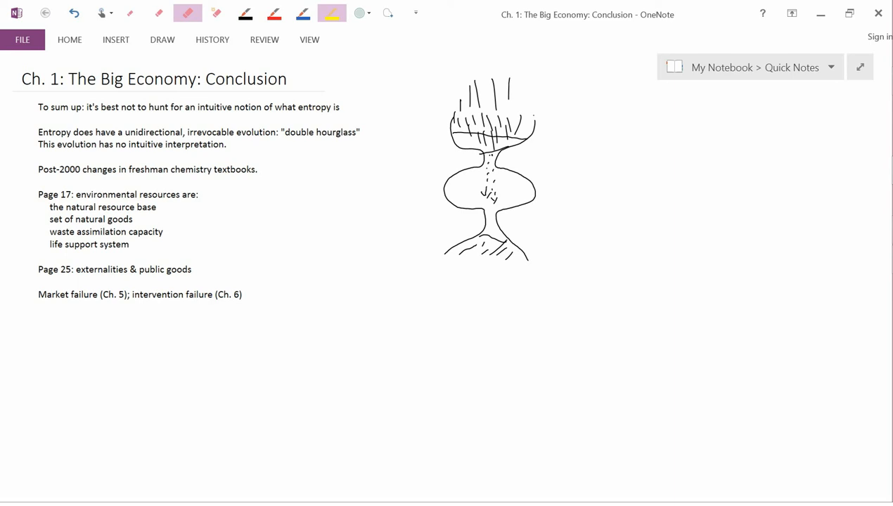
# Use the black pen for the neck stream, then return to the yellow highlighter.
pyautogui.click(246, 13)
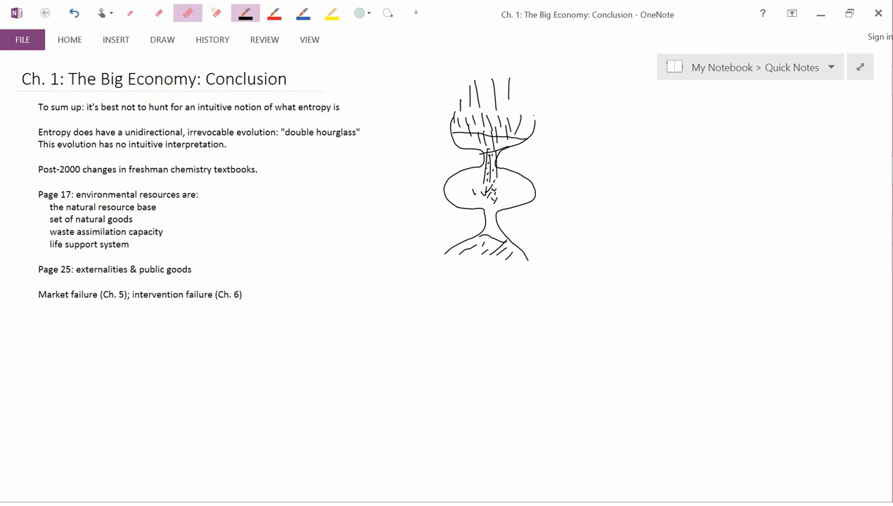
pyautogui.click(331, 12)
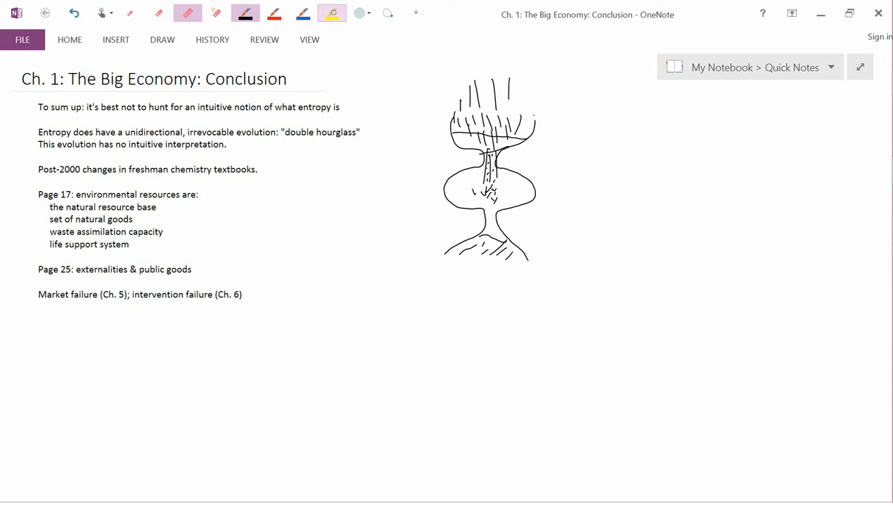
pyautogui.moveTo(38, 170); pyautogui.dragTo(257, 169)
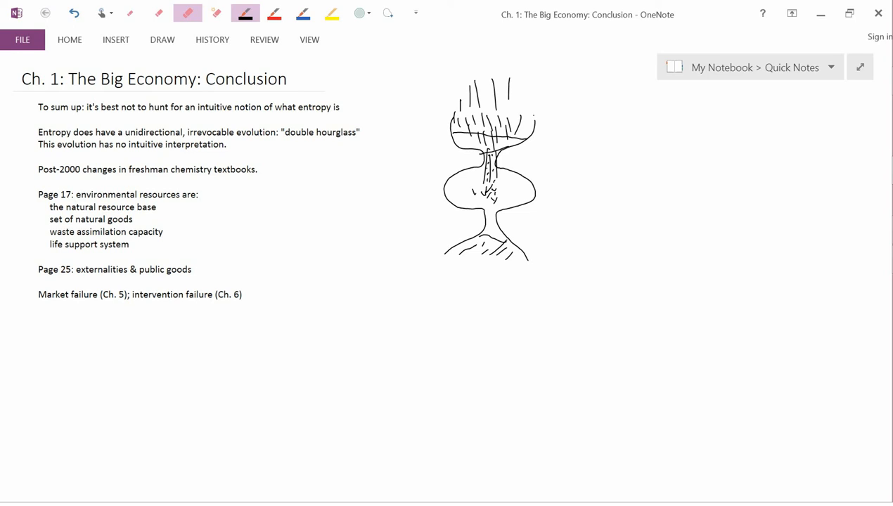
pyautogui.moveTo(33, 285); pyautogui.dragTo(31, 306)
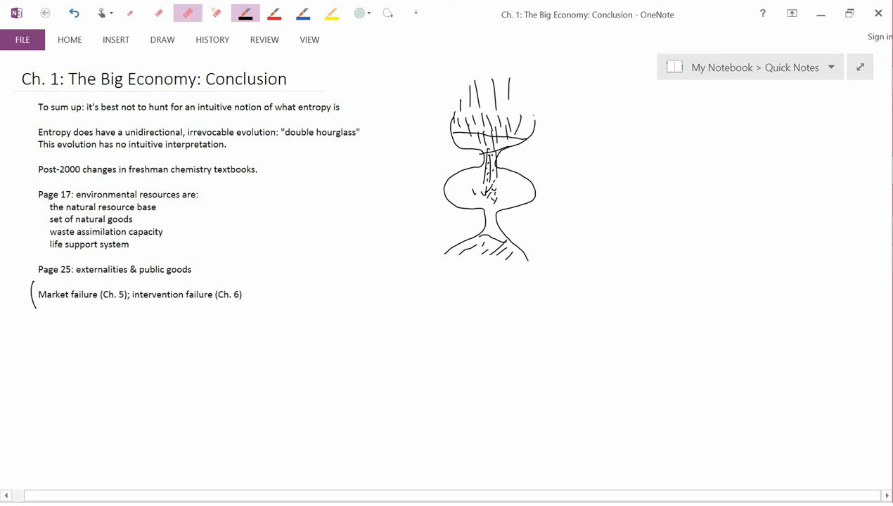